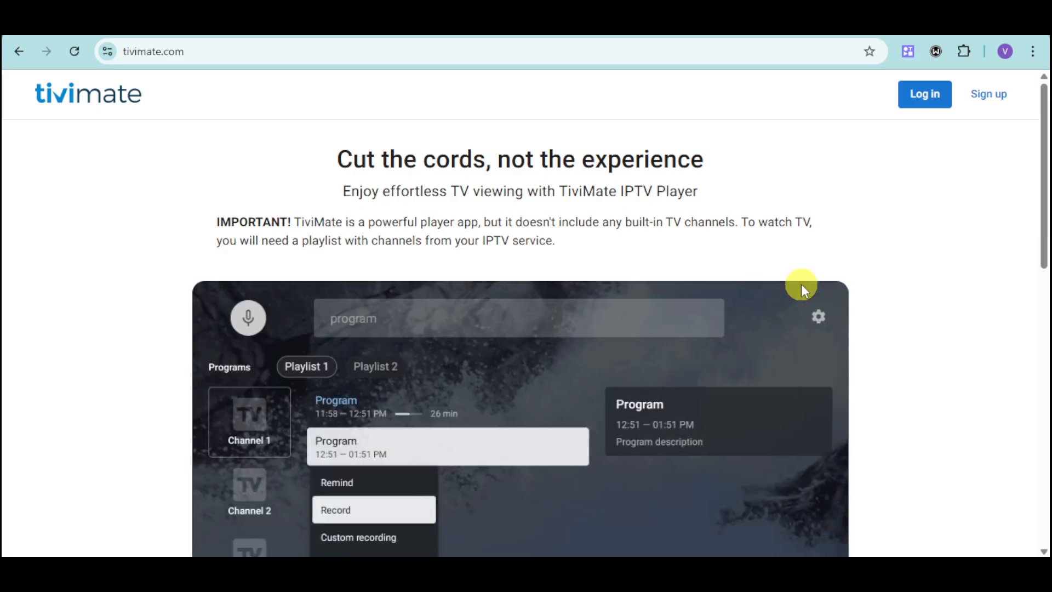
mouse_move(860, 310)
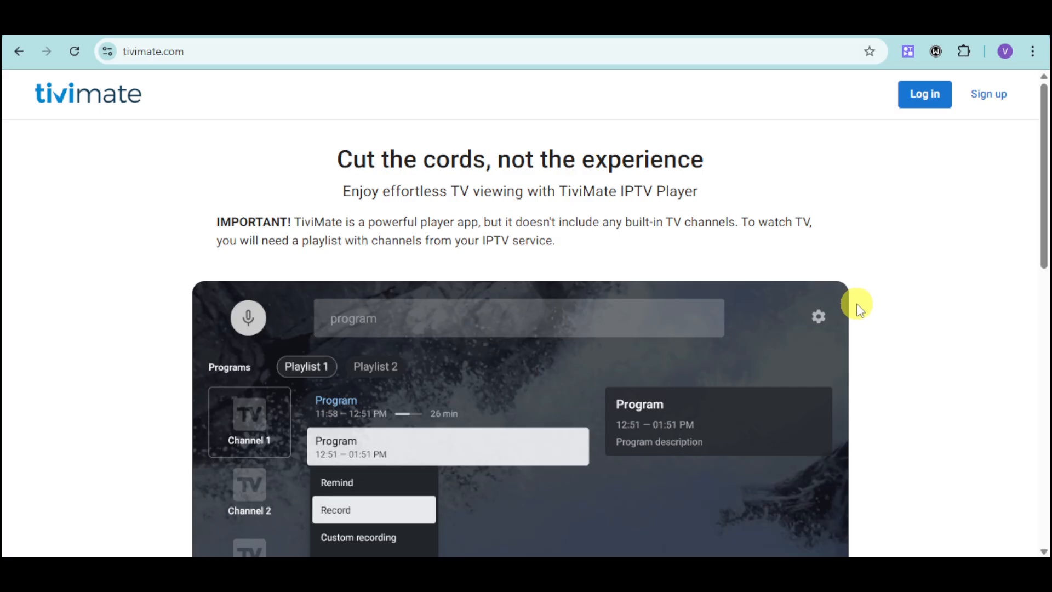
mouse_move(120, 149)
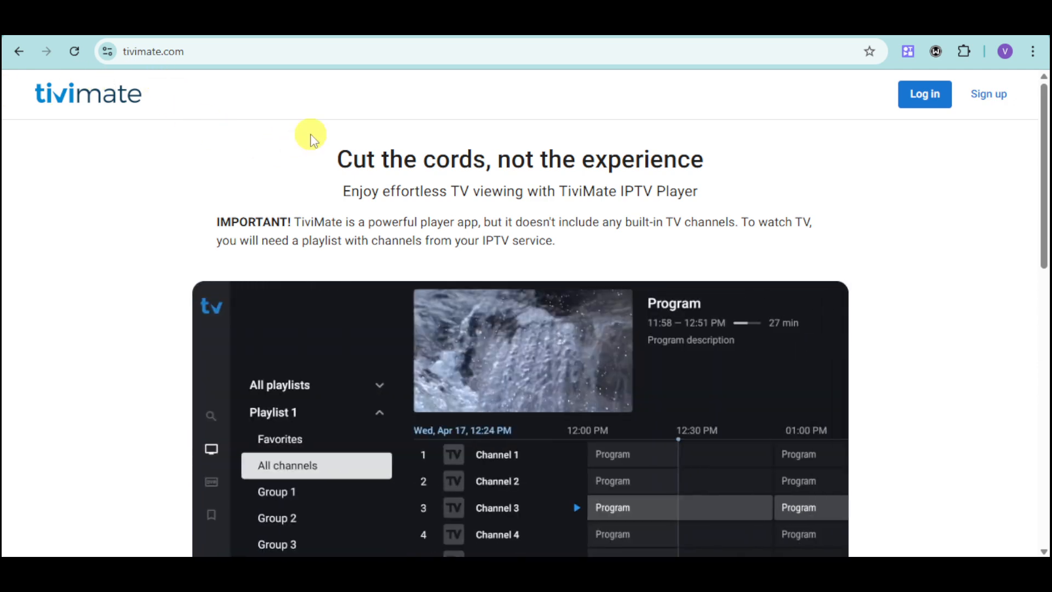
Step: Scroll the tivimate.com homepage down to the Google Play and APK download options
scroll(down, 3)
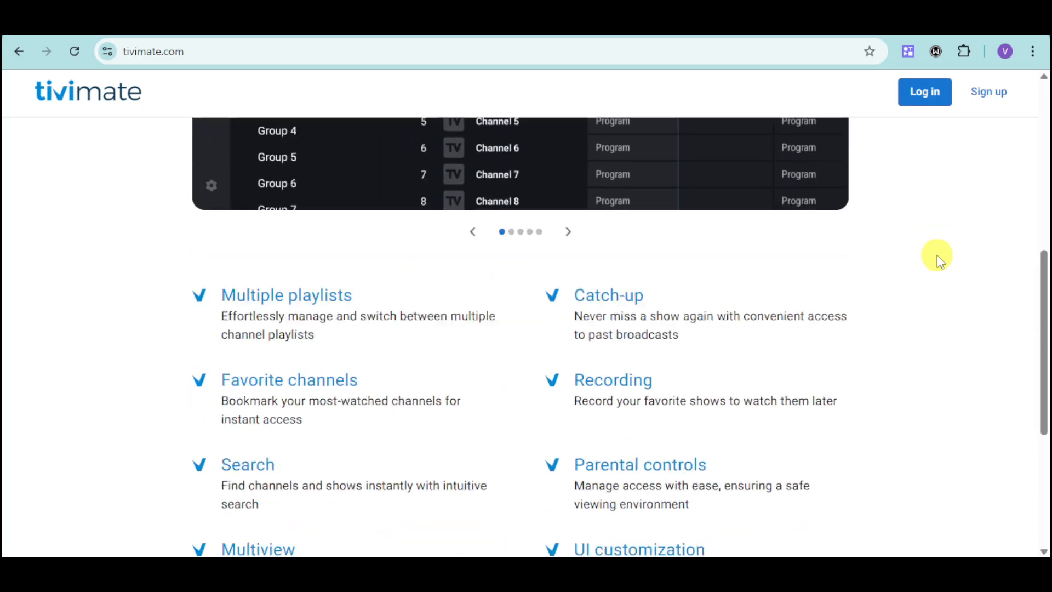
scroll(down, 3)
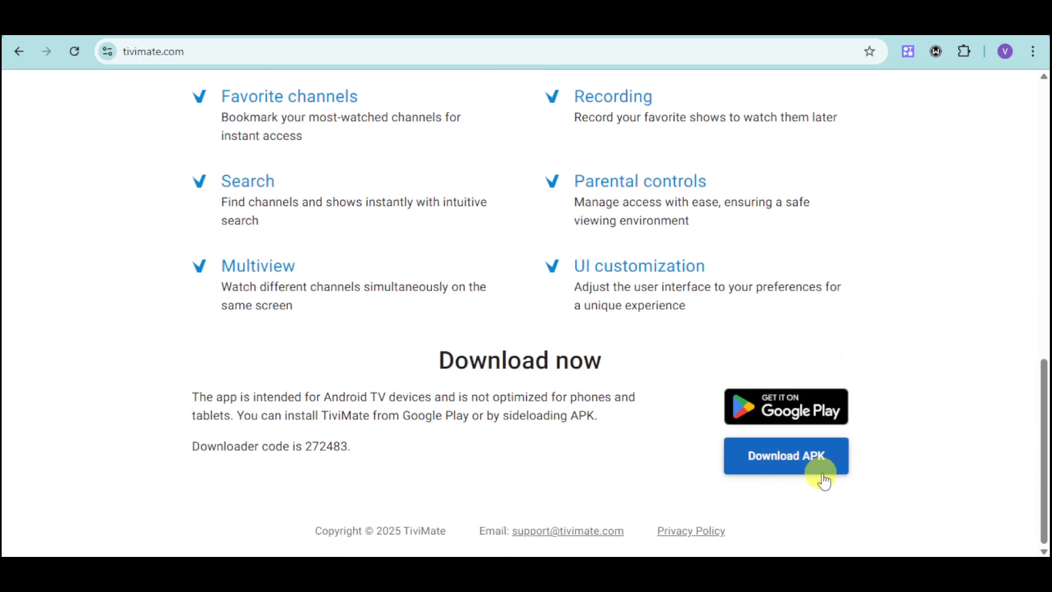
mouse_move(989, 354)
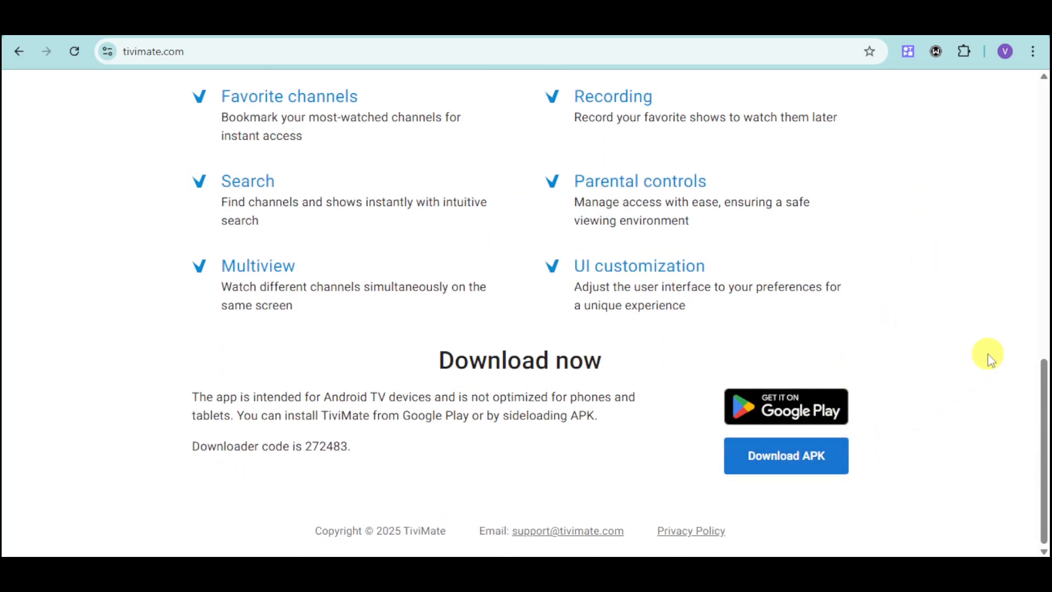
mouse_move(980, 364)
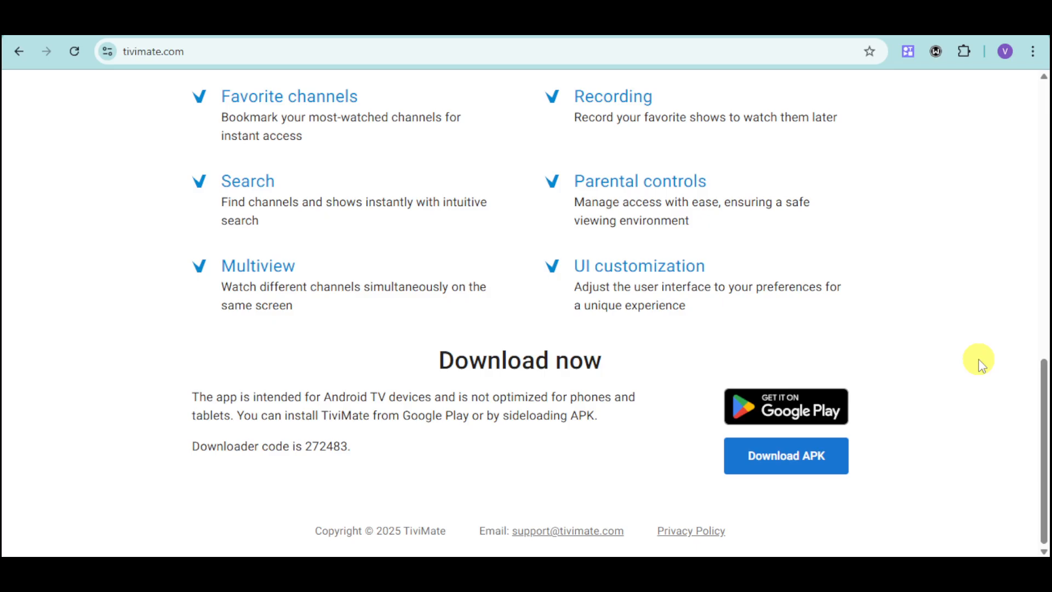
Step: Follow the 'Get it on Google Play' badge to the TiviMate IPTV Player listing
click(785, 406)
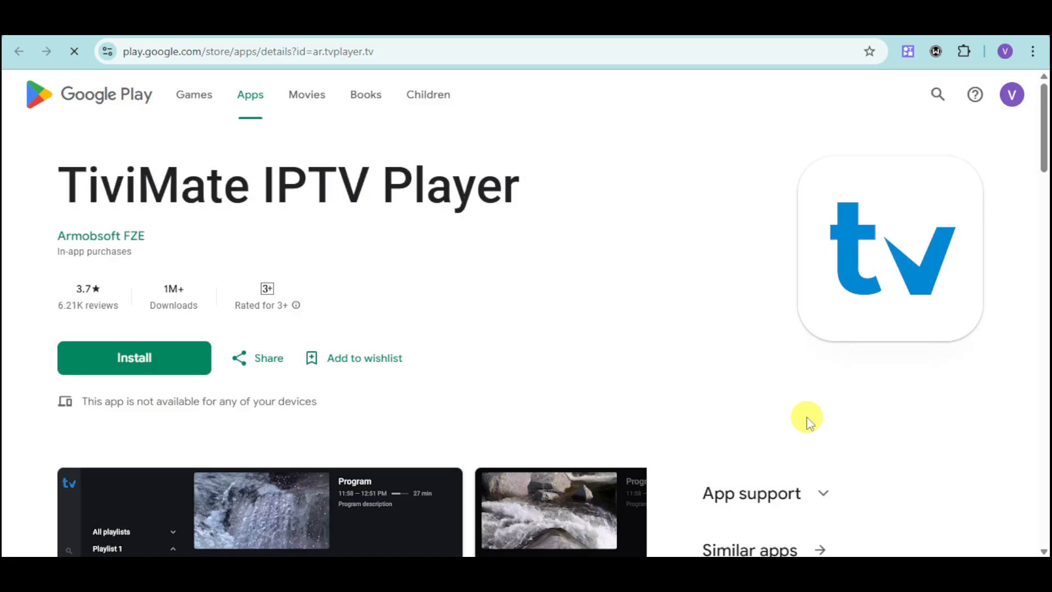
mouse_move(178, 362)
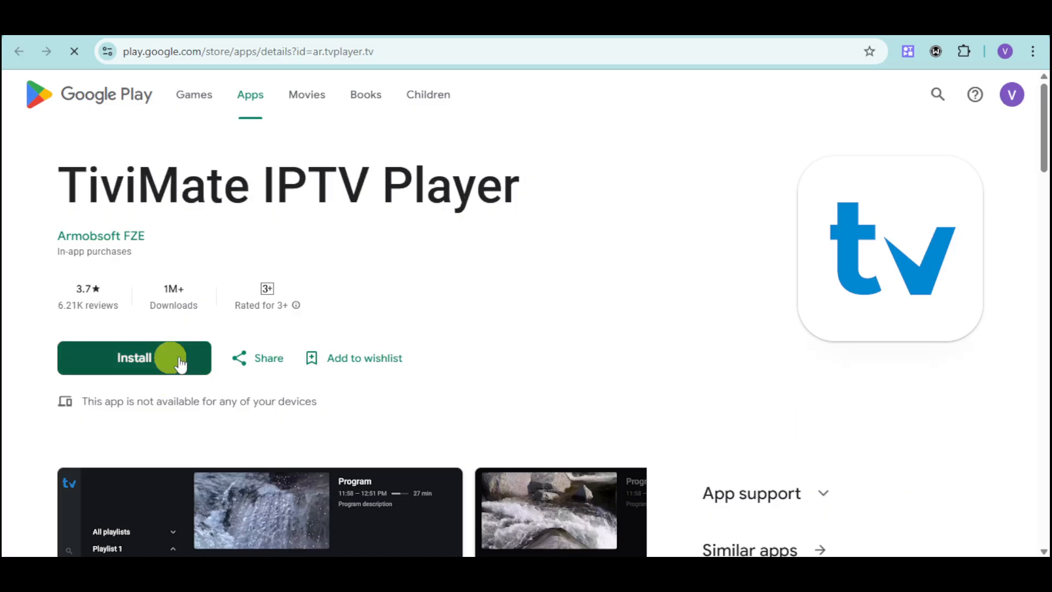
mouse_move(696, 358)
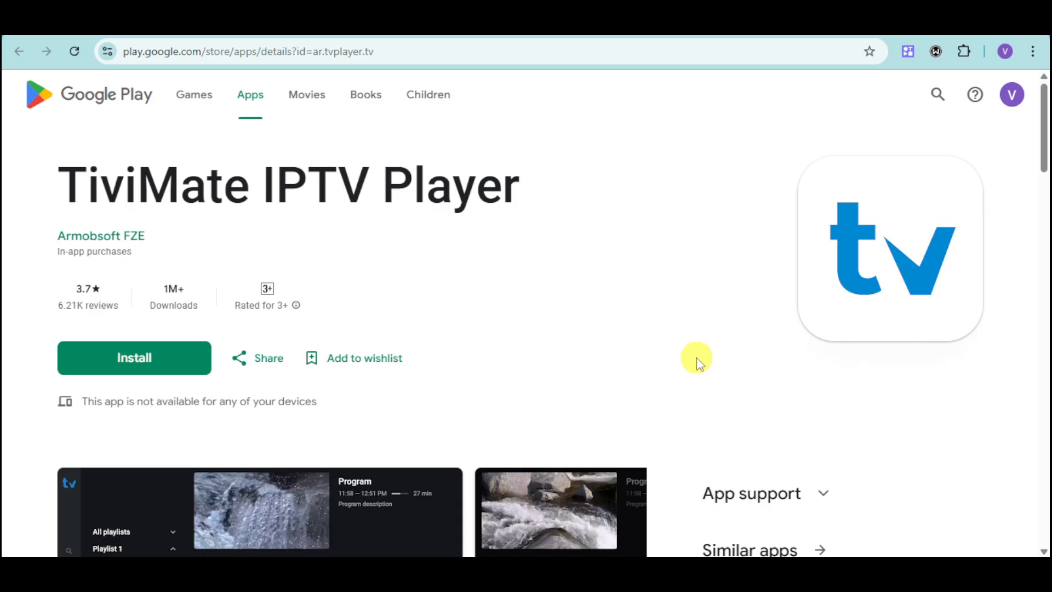
mouse_move(428, 93)
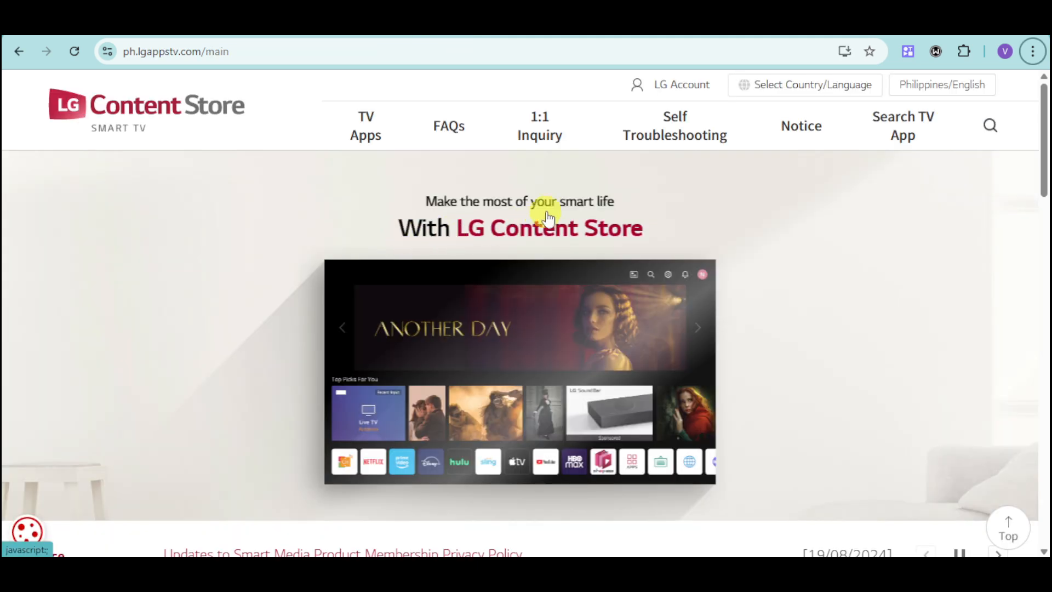
Step: Search LG Content Store for 'tivimate'
click(990, 126)
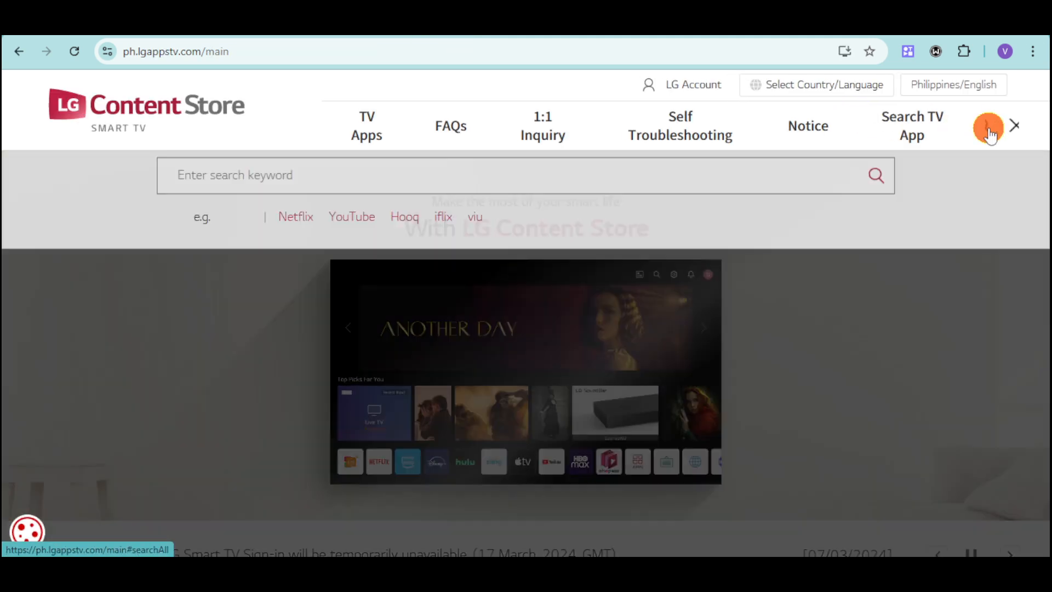
text(t)
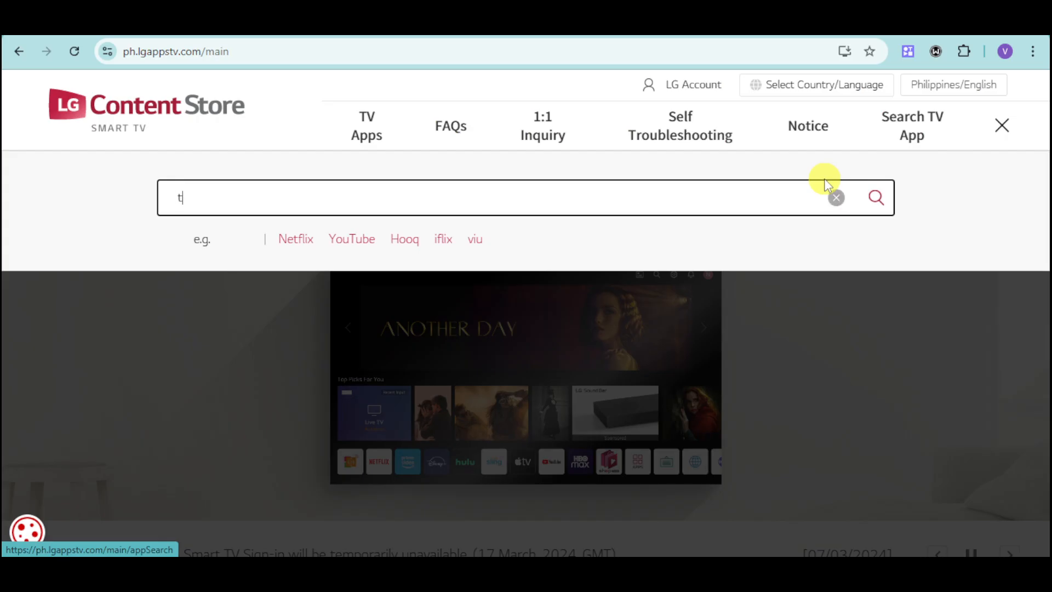
text(ivimate)
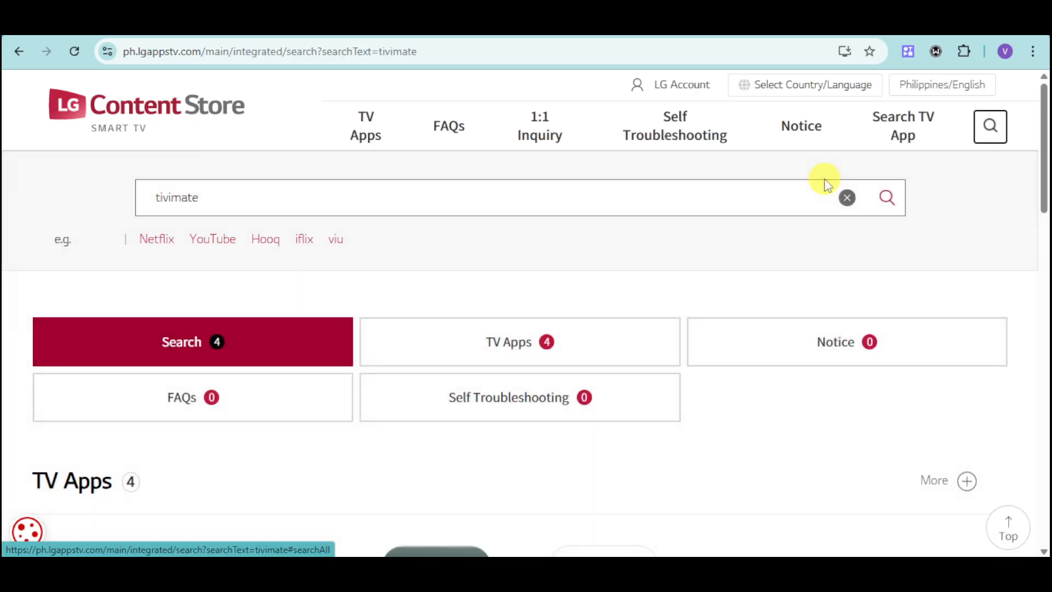
Step: Scroll to the TV Apps results: IPTV Smart TV Club, IPTV MyTV Best, ScreenXperience, Flix Pro Player
scroll(down, 3)
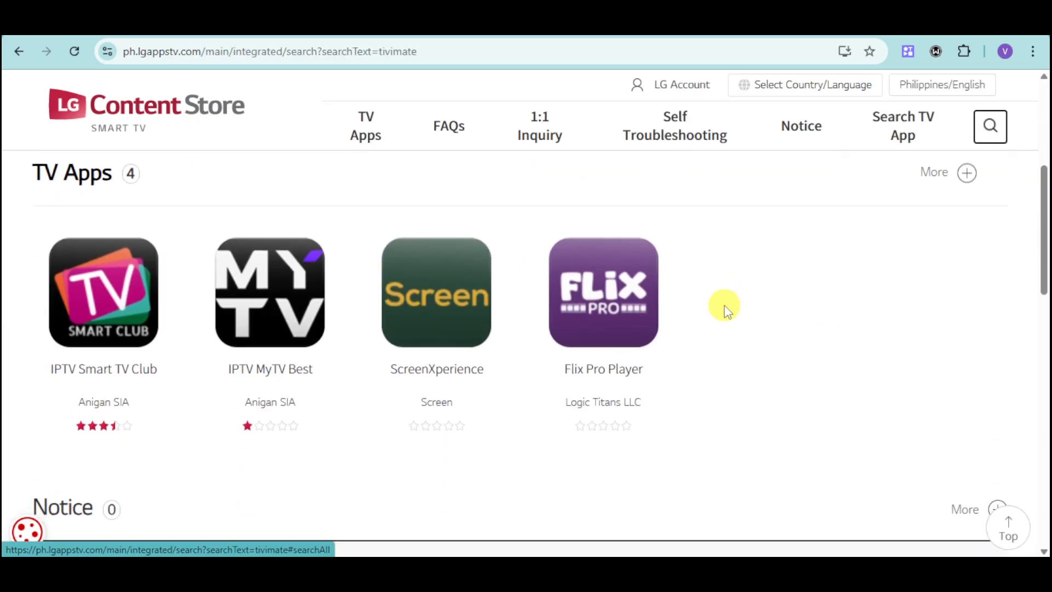
mouse_move(403, 486)
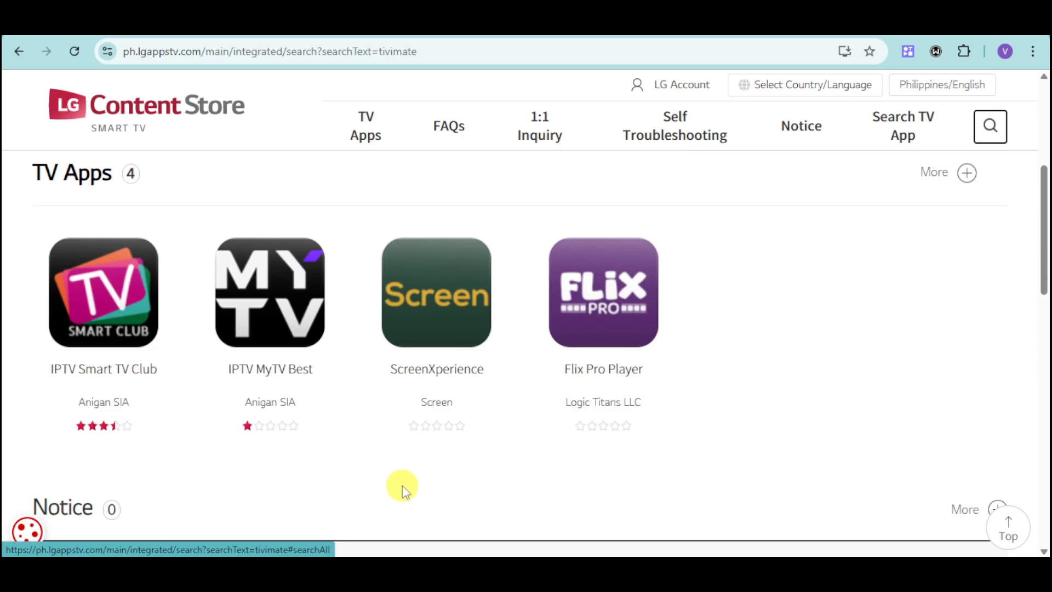
mouse_move(451, 480)
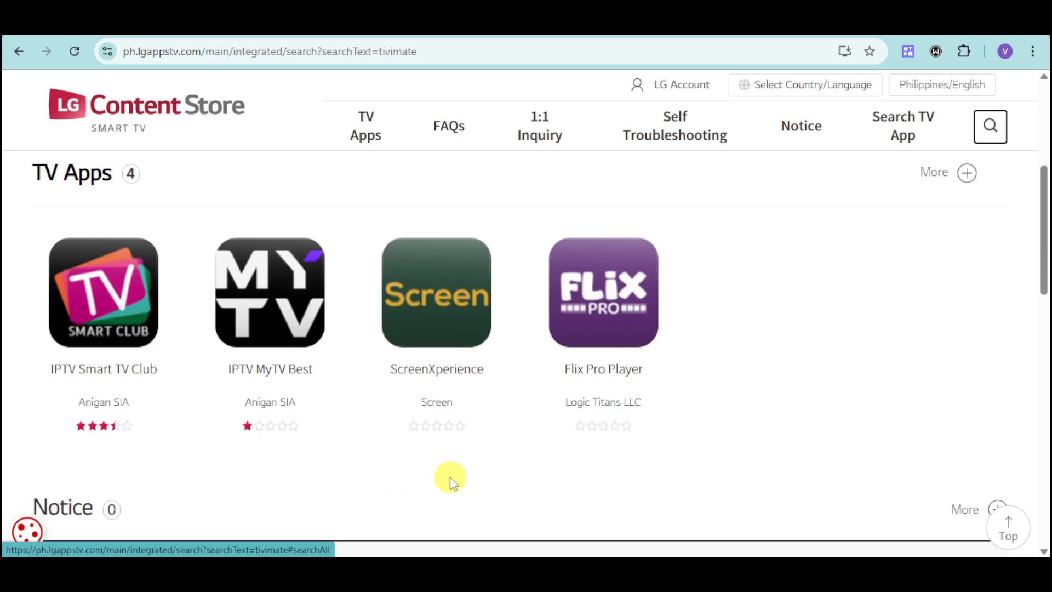